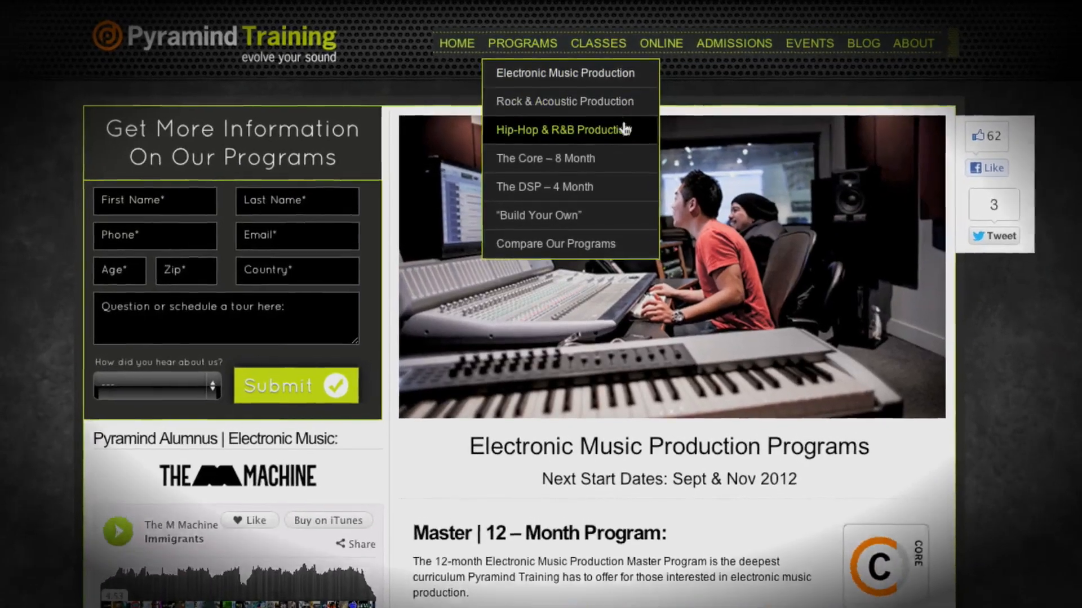
scroll(down, 3)
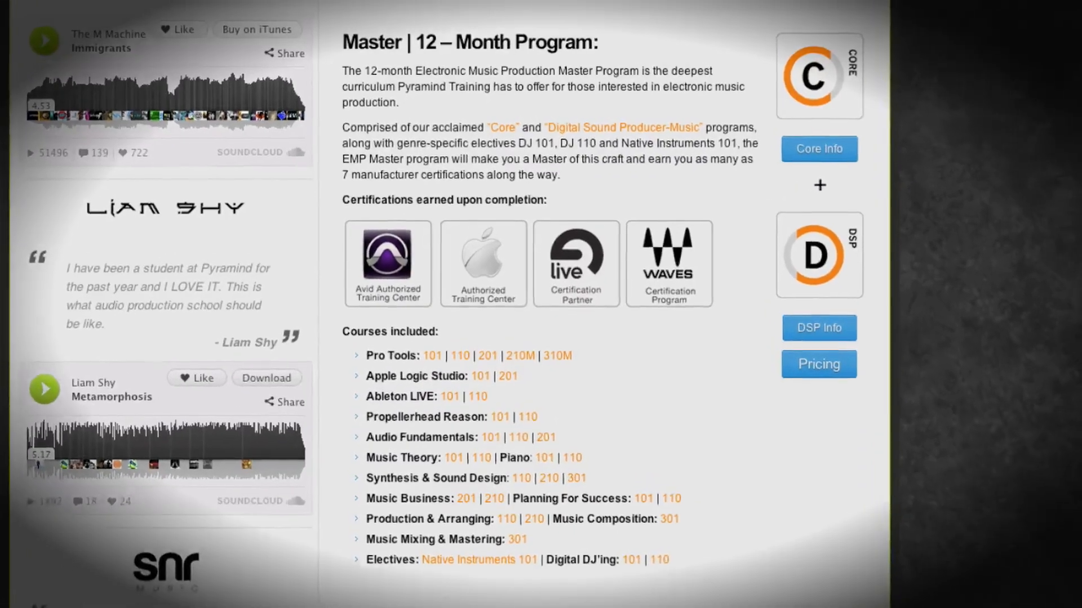